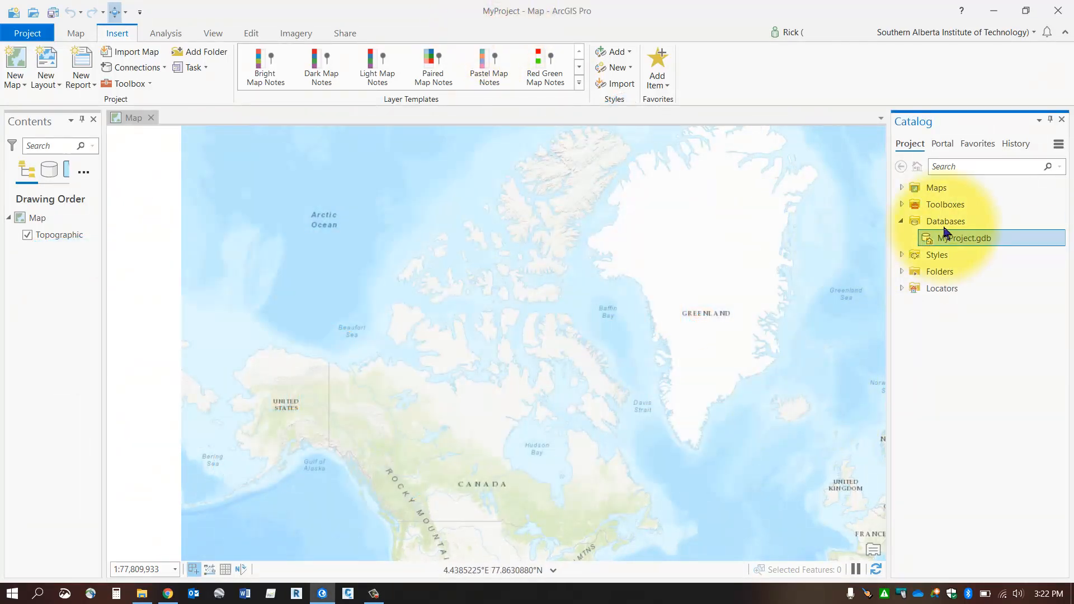
mouse_move(962, 237)
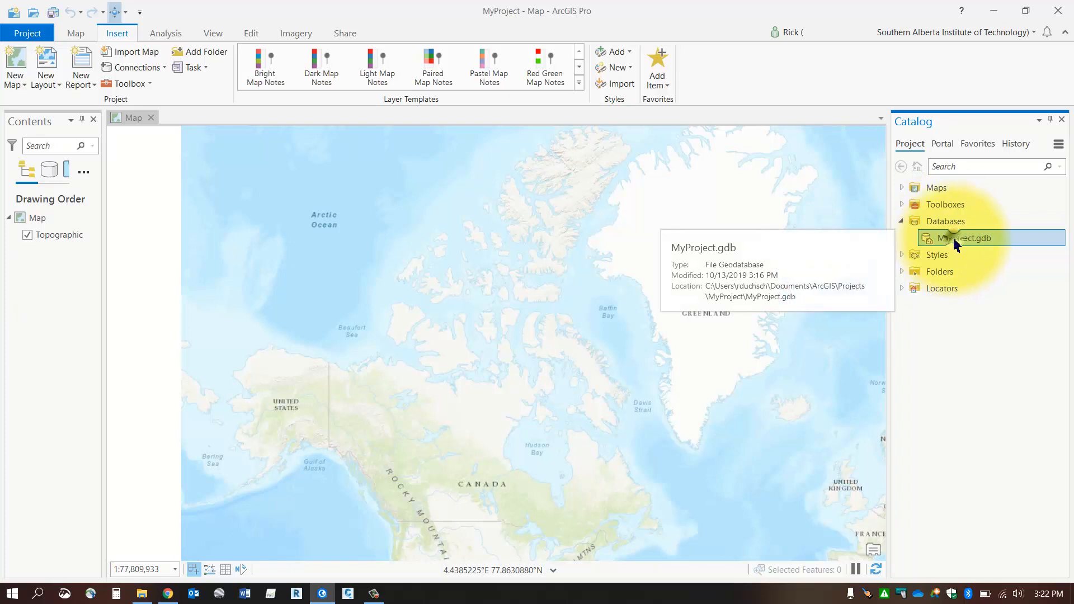
Bring up the New item options for MyProject.gdb in the Catalog pane
right_click(966, 237)
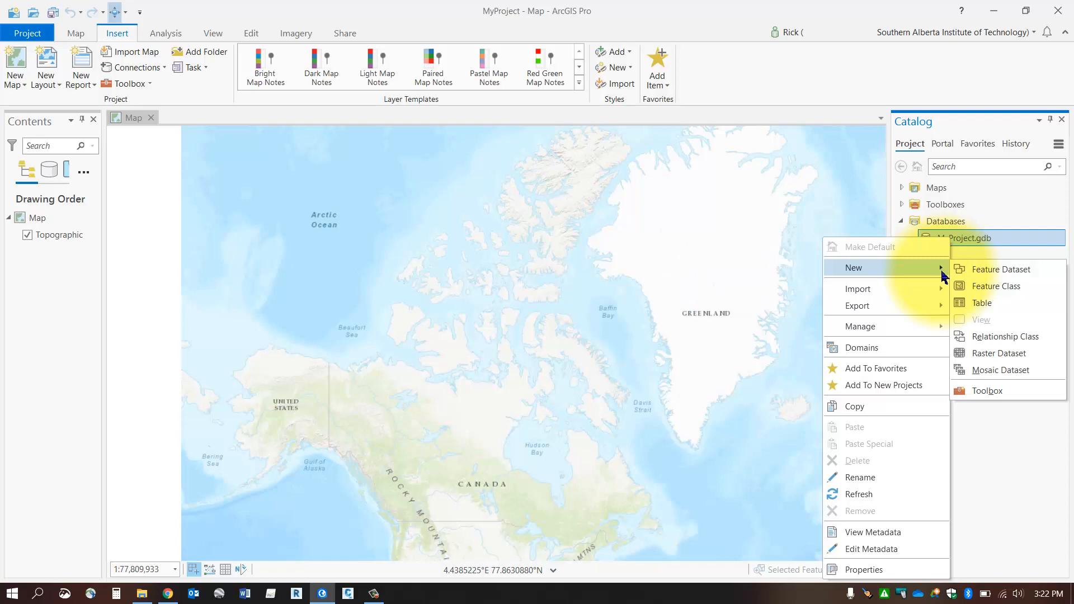
mouse_move(996, 286)
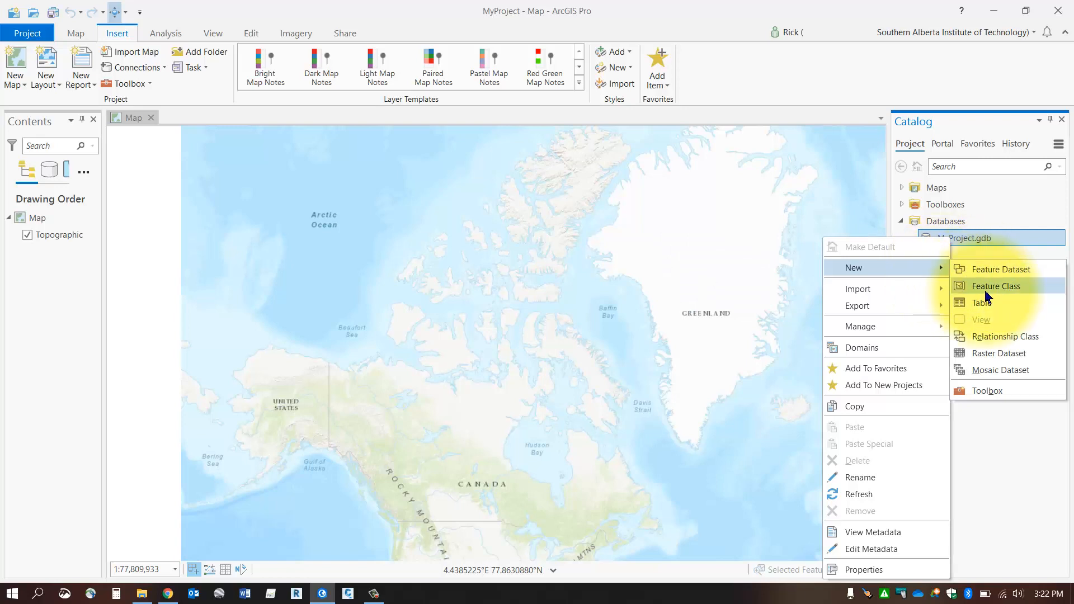
Start a new feature class named FireHydrant with alias Fire Hydrant
left_click(995, 285)
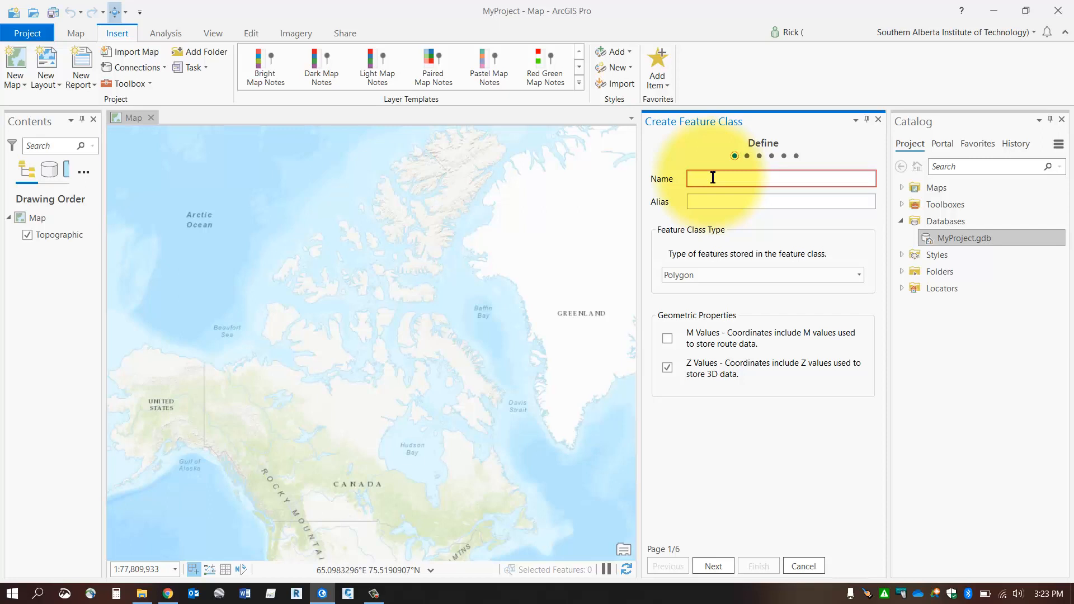
type("F")
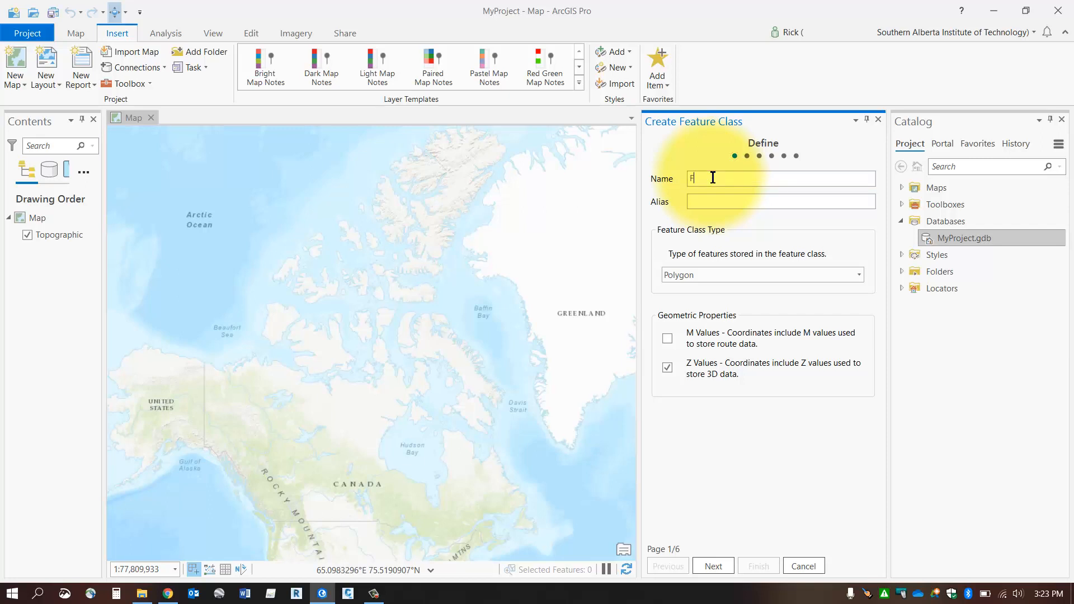
type("ire")
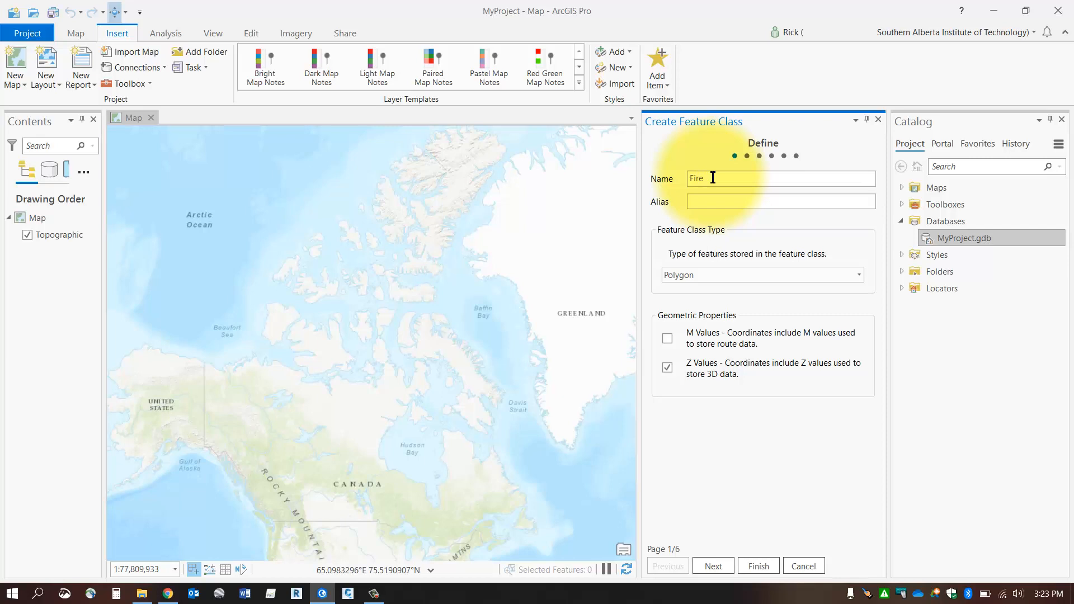
type("Hydrant")
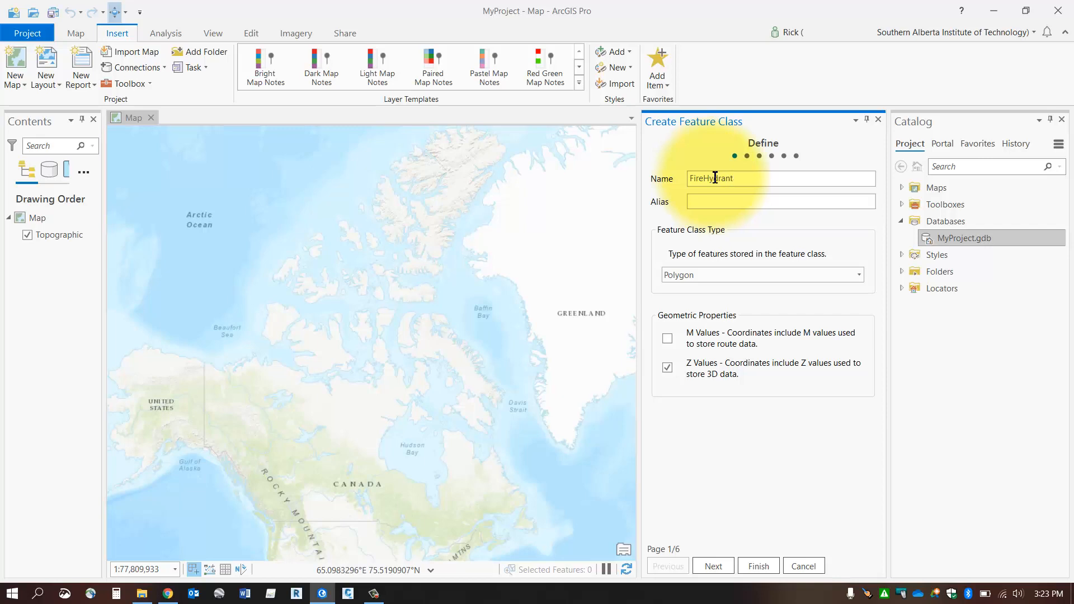
type("Fir")
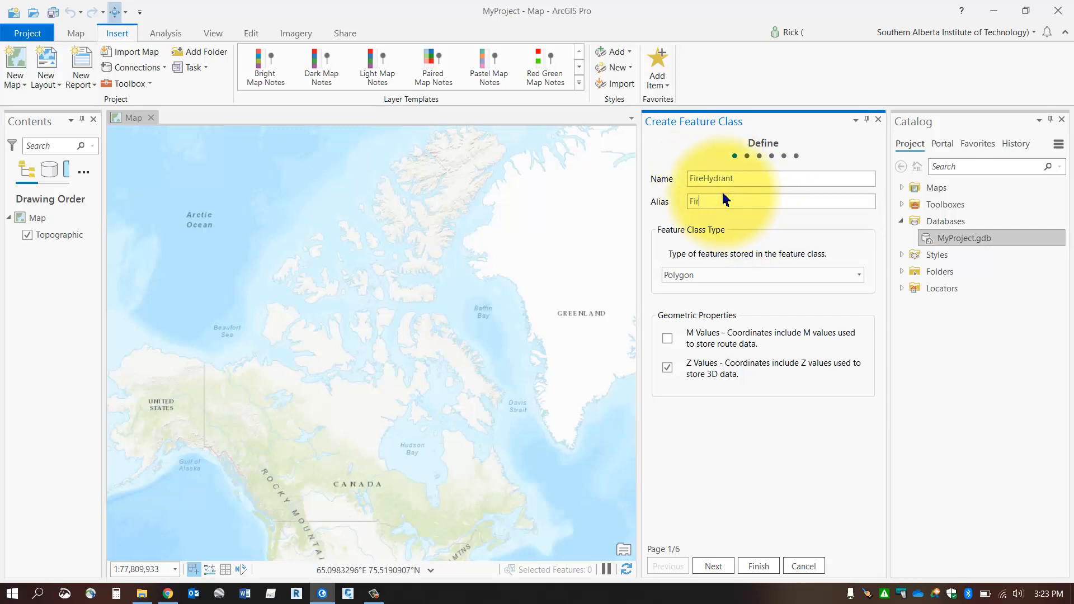
type("Fire Hydrant")
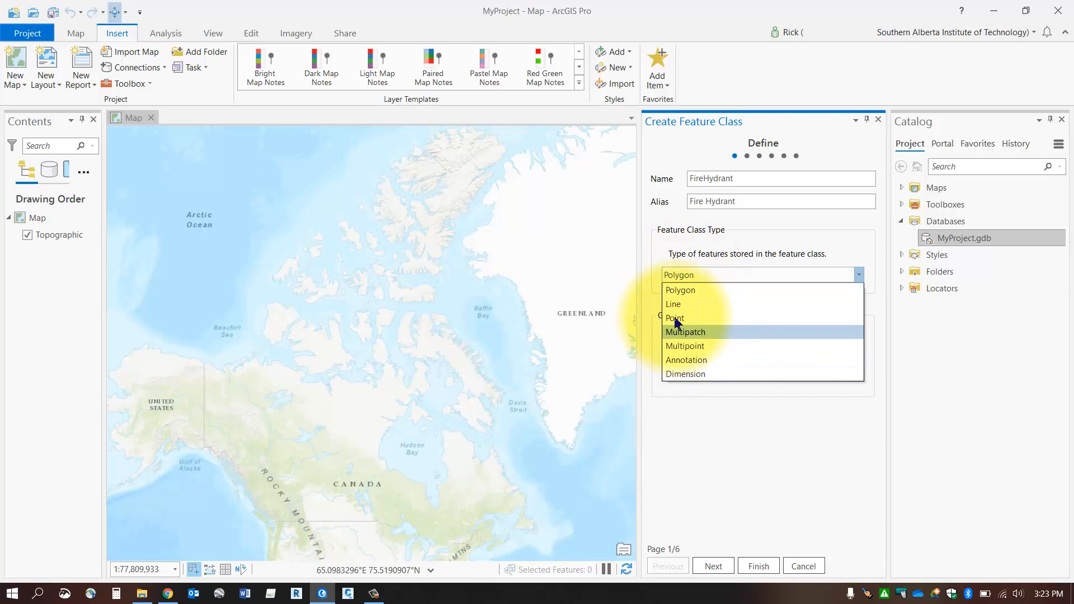
Make it a Point feature class with Z values kept and M values left off
left_click(673, 317)
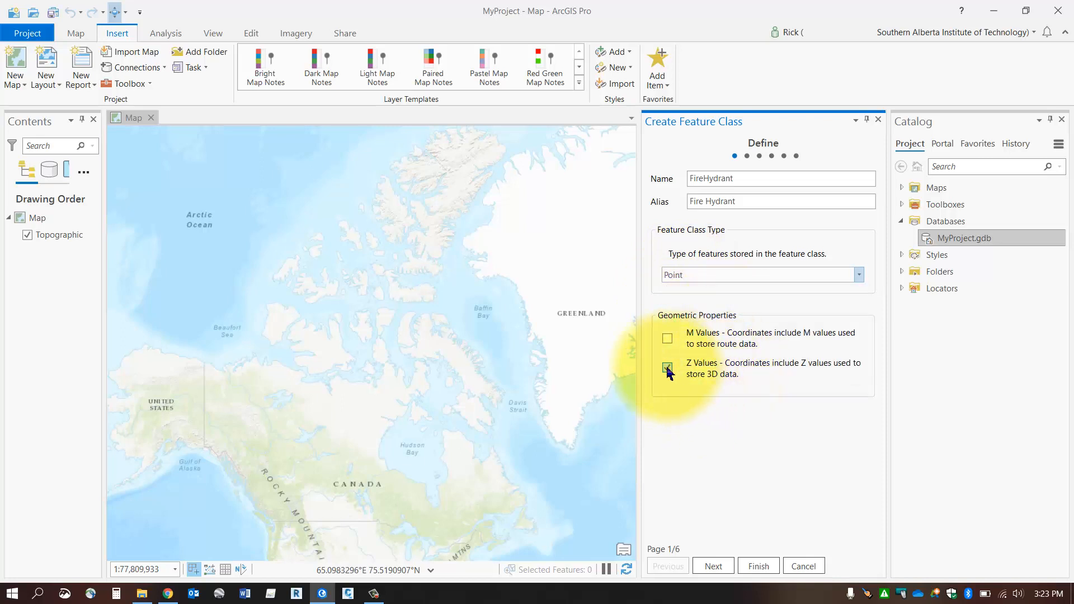
left_click(667, 368)
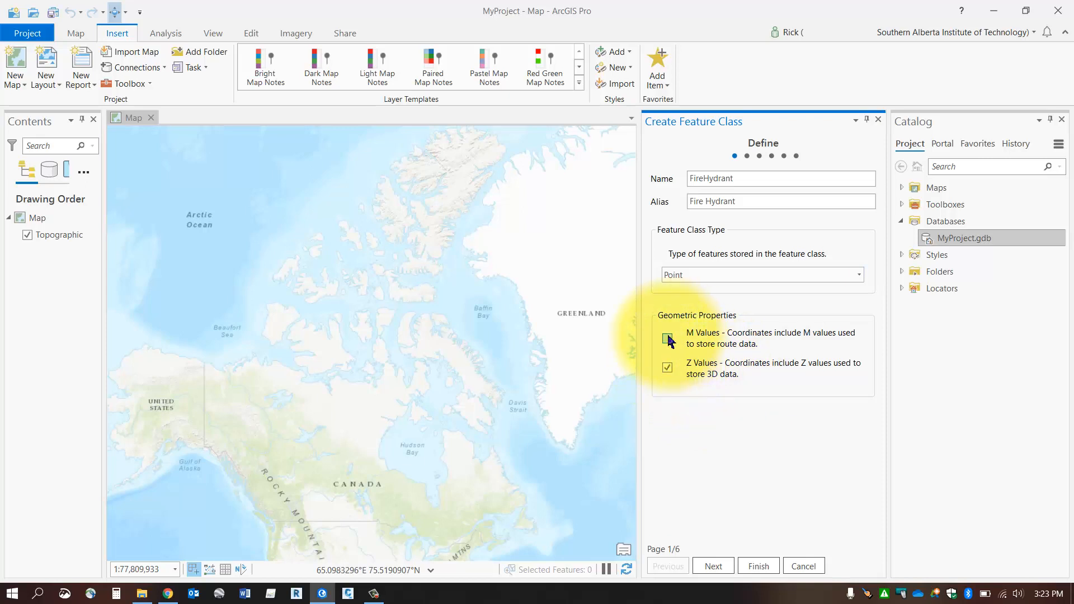
left_click(668, 339)
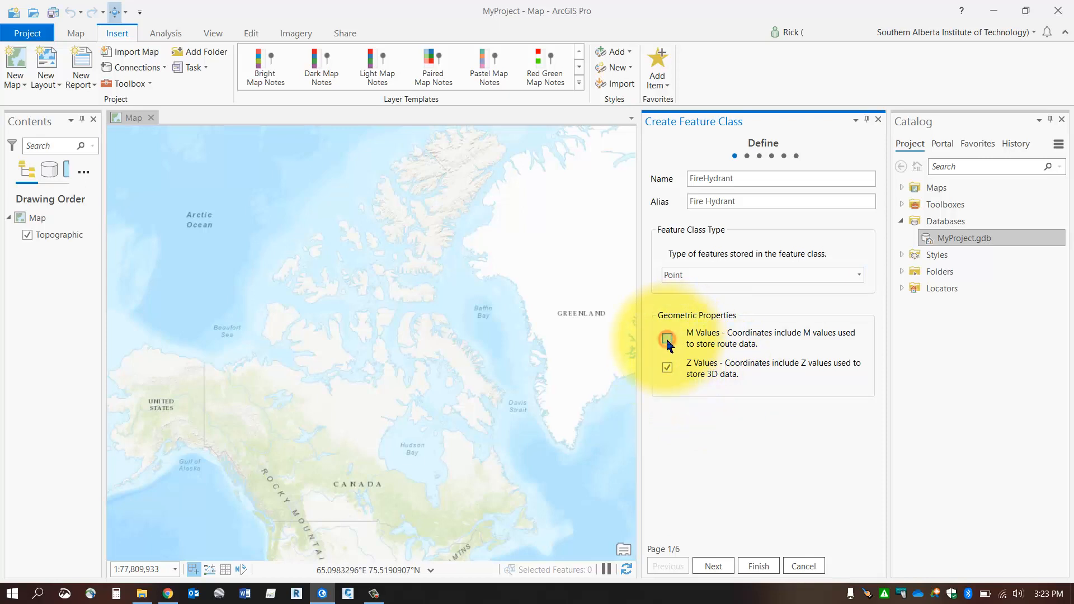
left_click(667, 337)
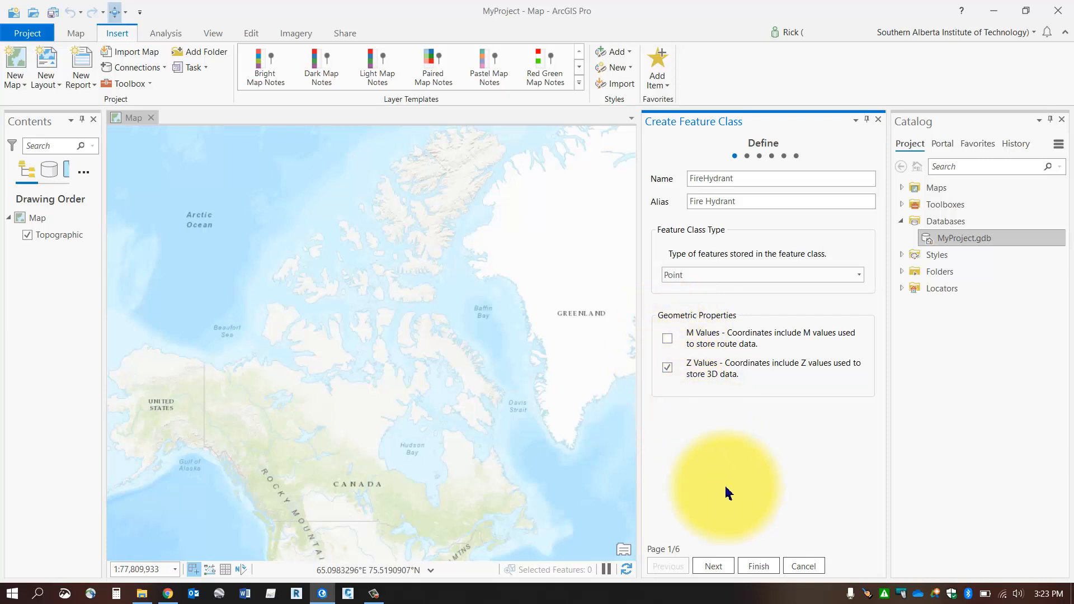
On the Fields page add a Size field of type Double
left_click(712, 566)
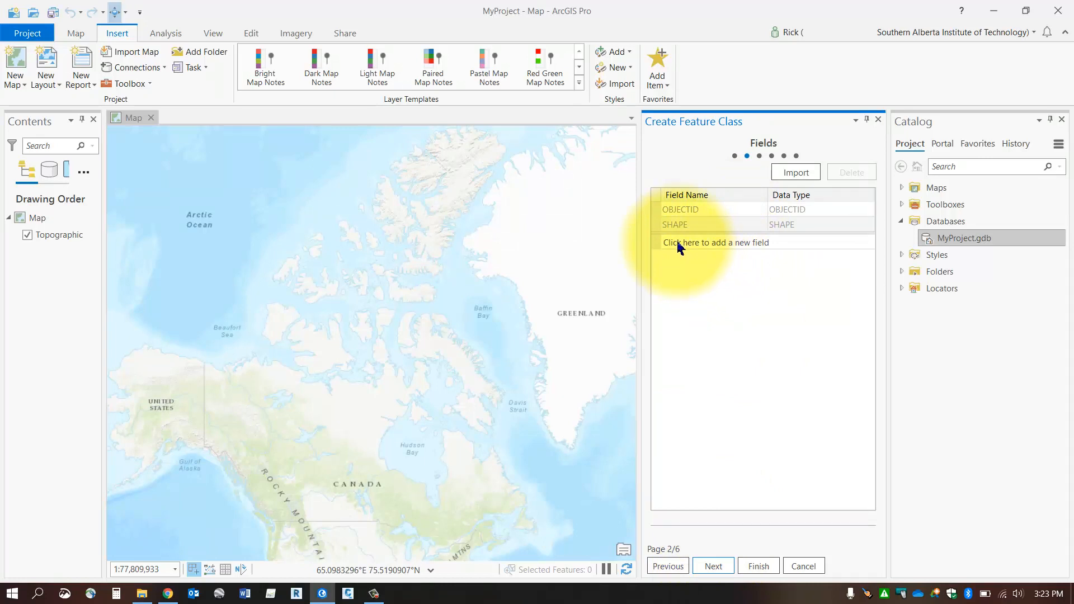
left_click(715, 243)
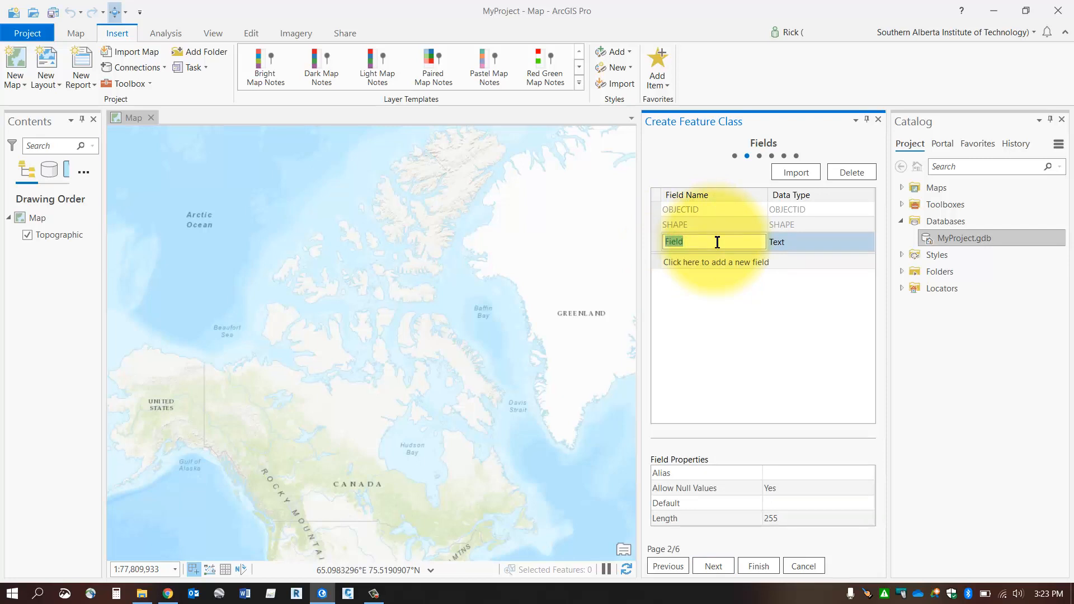
type("Size")
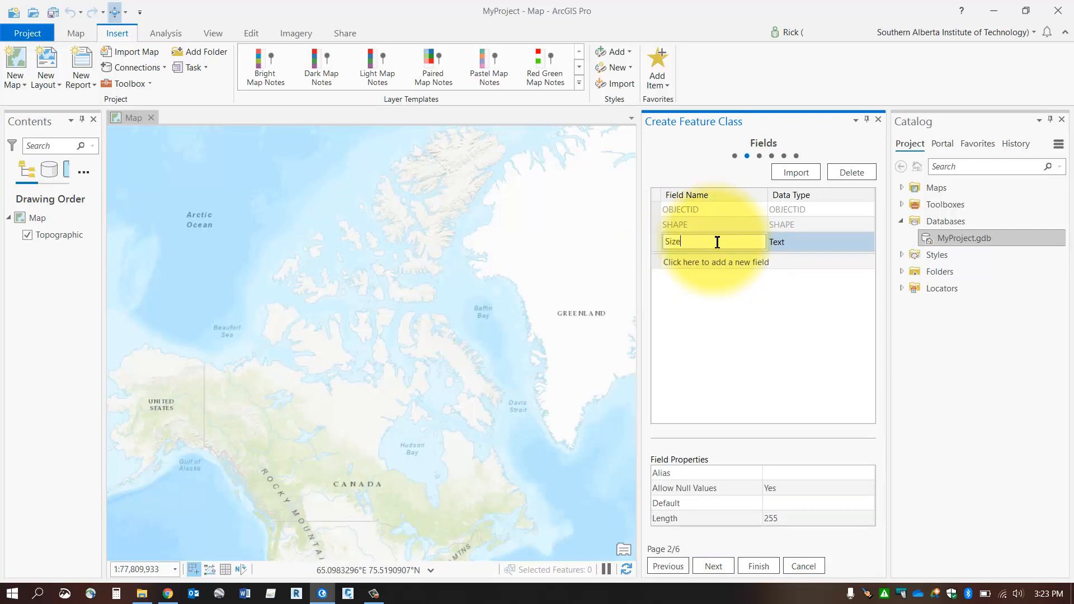
left_click(781, 239)
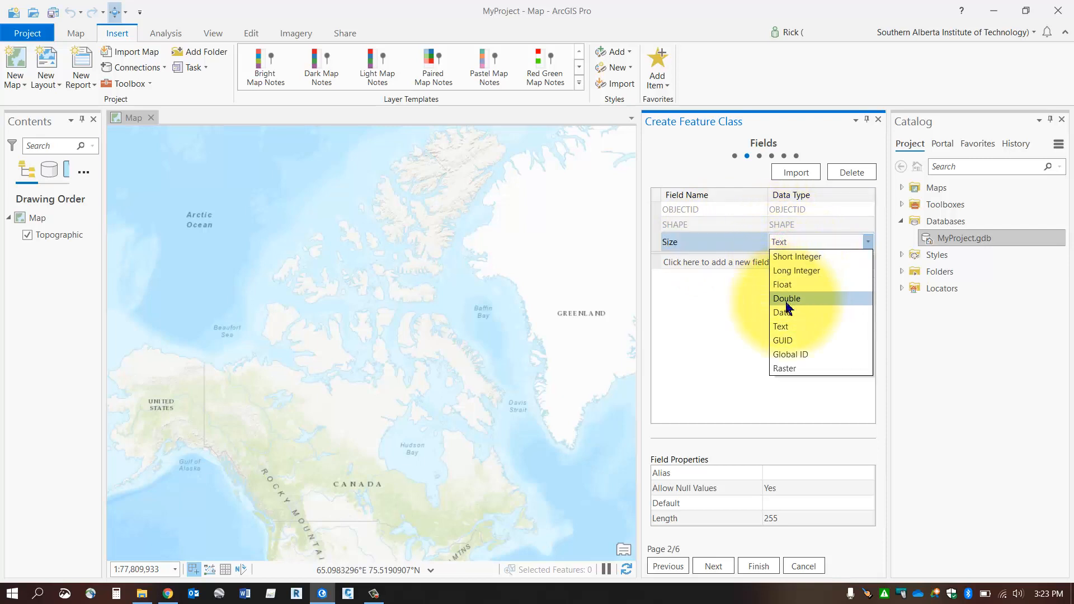
left_click(786, 297)
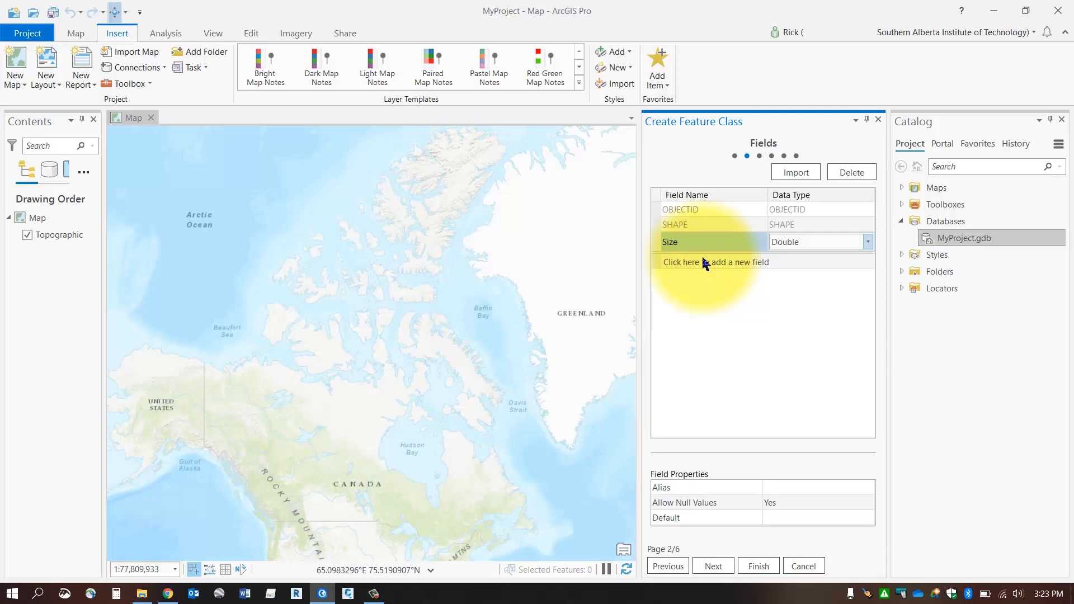
mouse_move(820, 221)
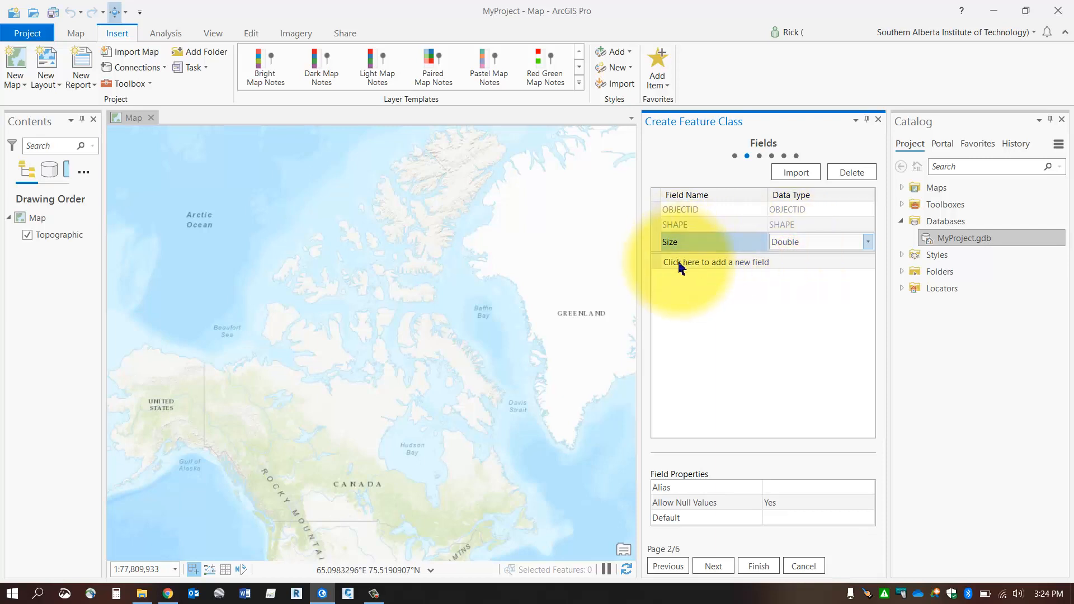
Add Capacity as a Double field and color as a Text field
left_click(716, 262)
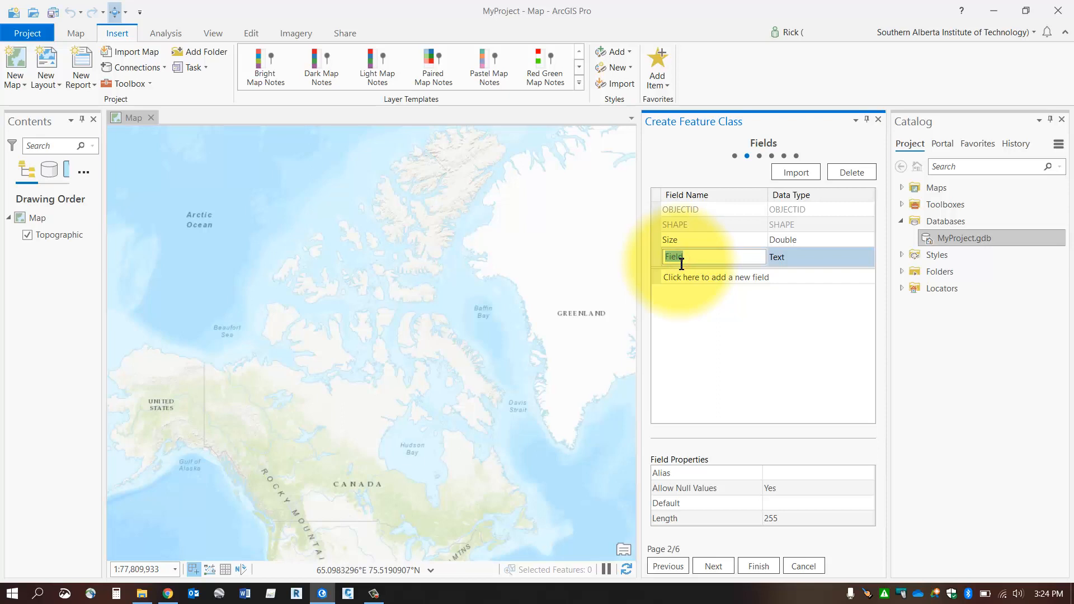
type("c")
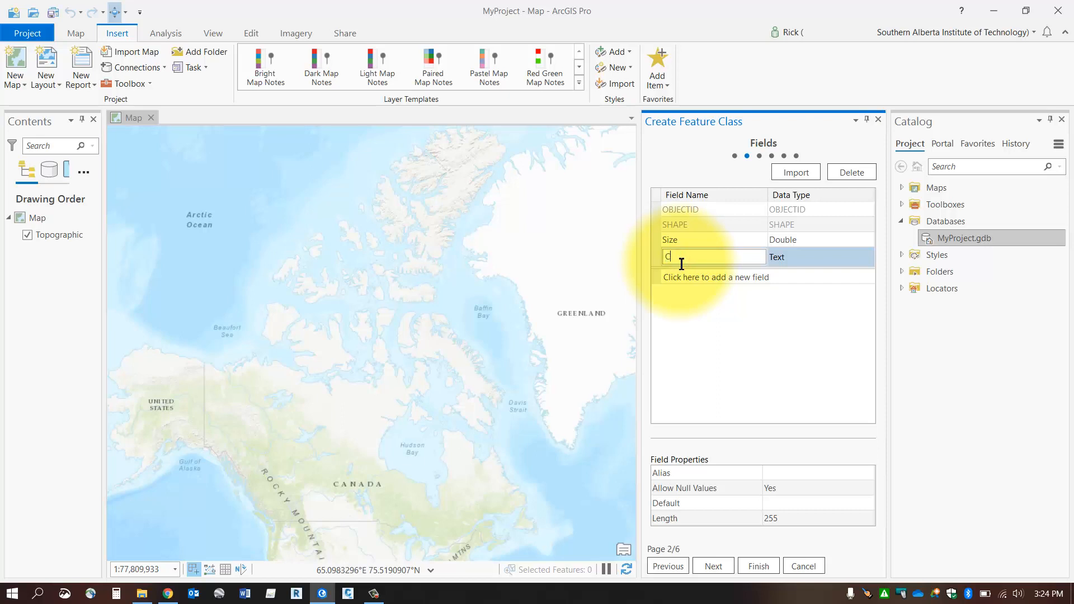
type("Capacity")
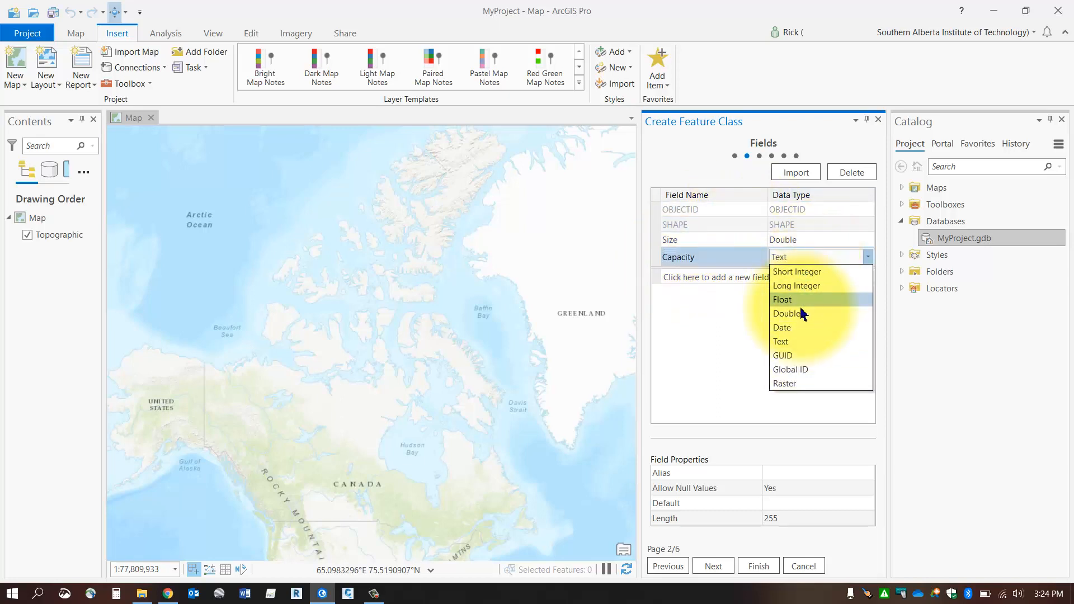
left_click(785, 313)
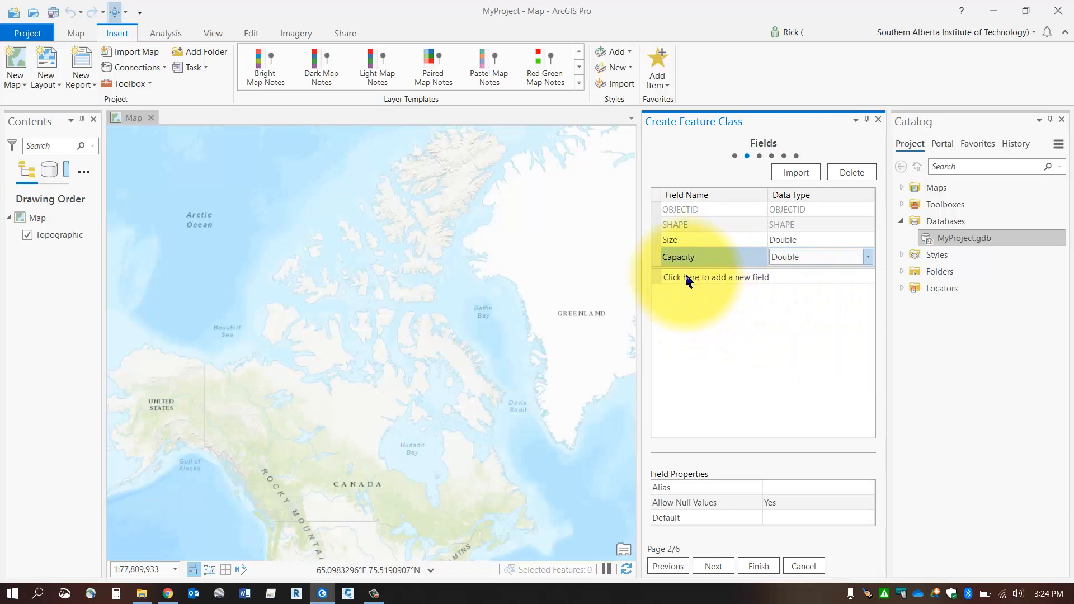
left_click(715, 276)
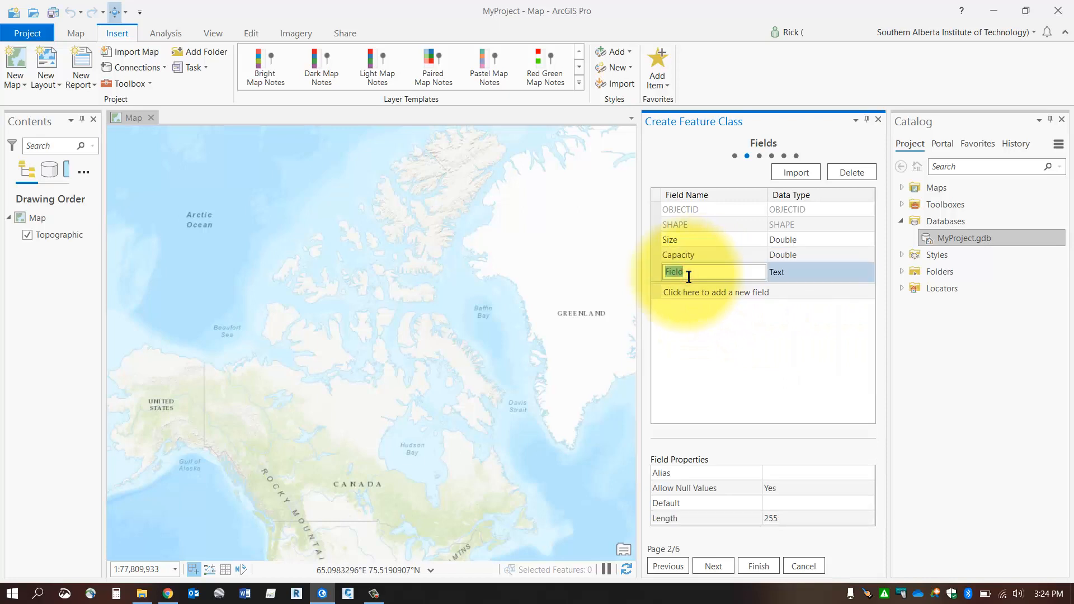
type("color")
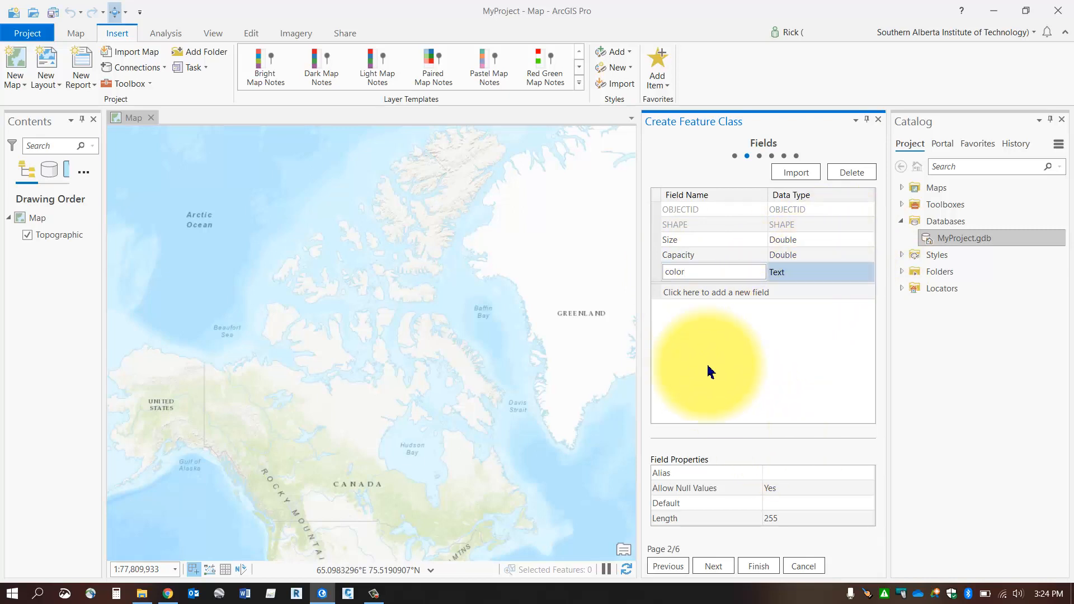
mouse_move(678, 246)
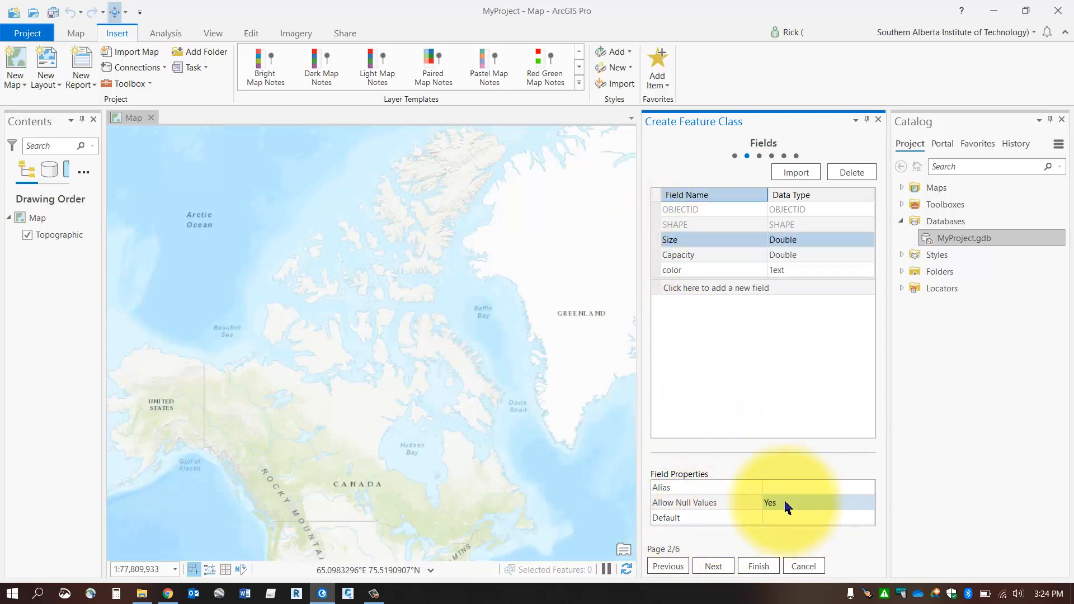
Keep Allow Null Values checked and continue to the coordinate system page
left_click(785, 502)
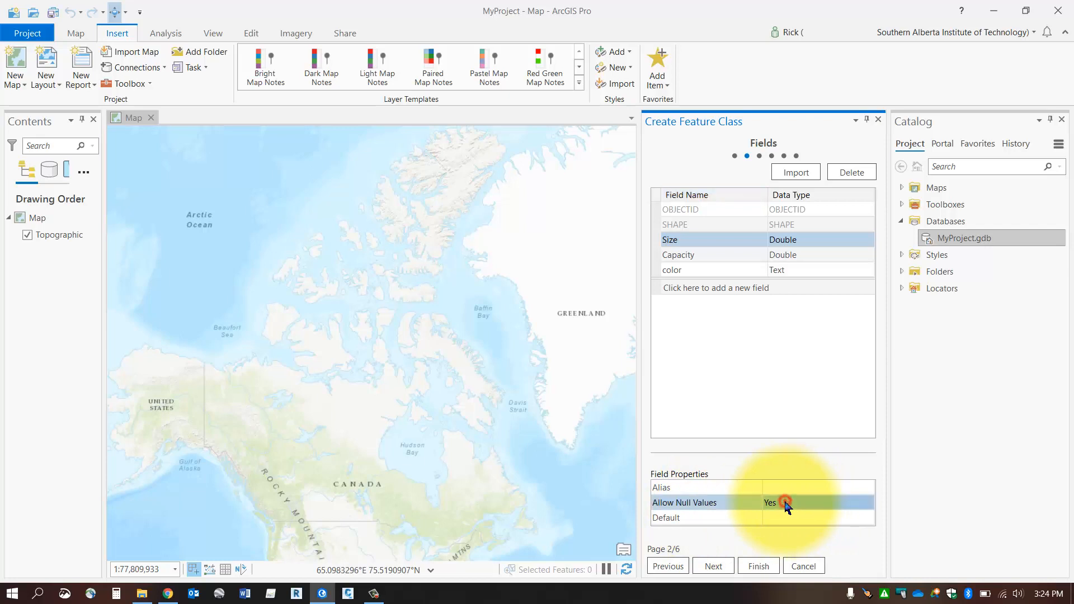
left_click(784, 502)
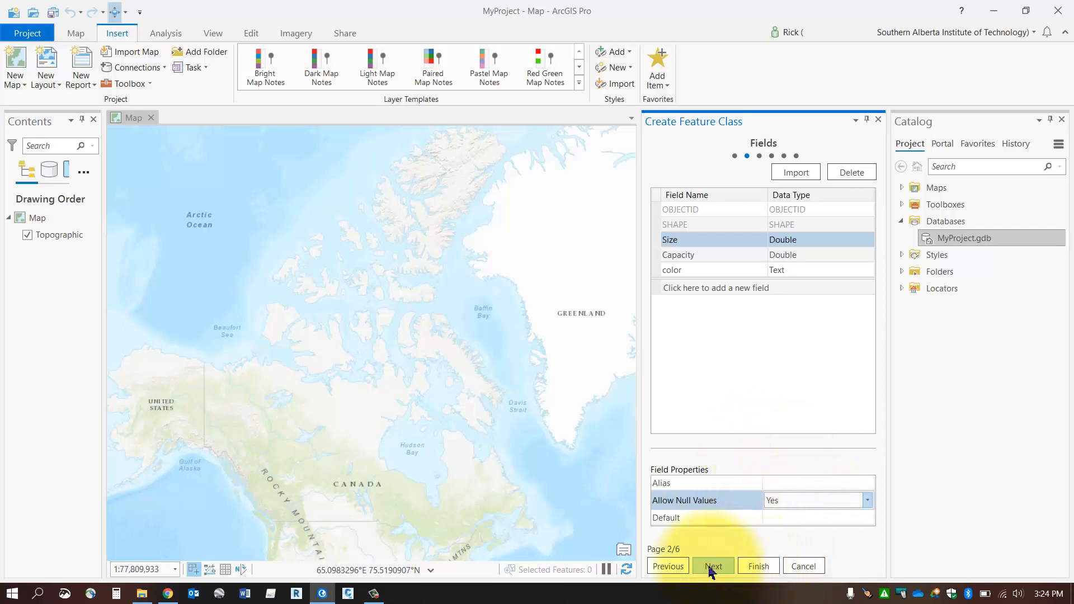
left_click(713, 566)
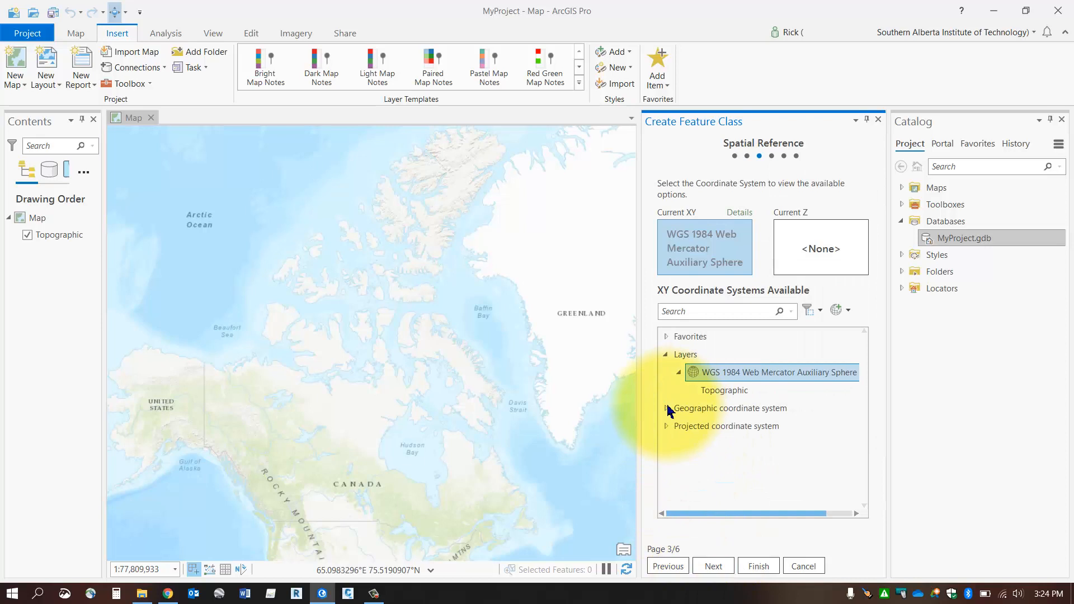
Choose NAD 1983 3TM 114 from the Canada national grids as the coordinate system
left_click(664, 426)
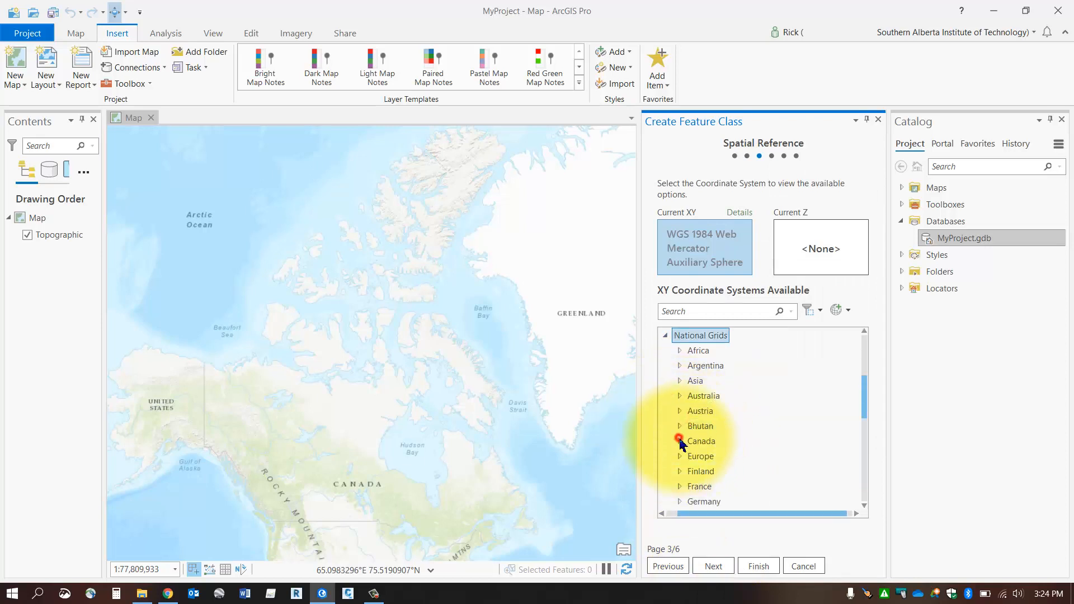
left_click(679, 441)
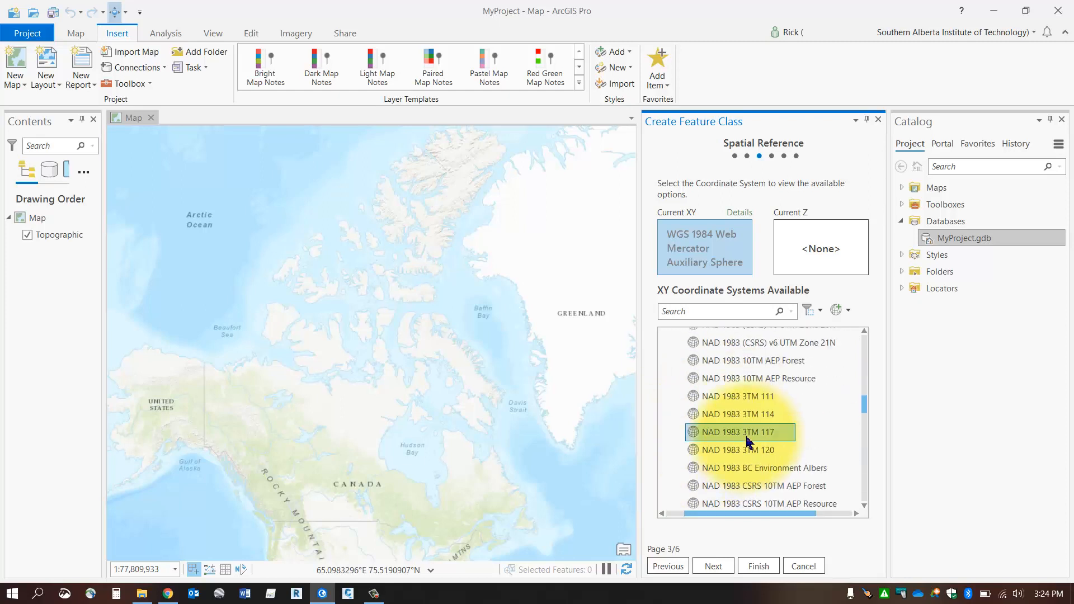
left_click(737, 401)
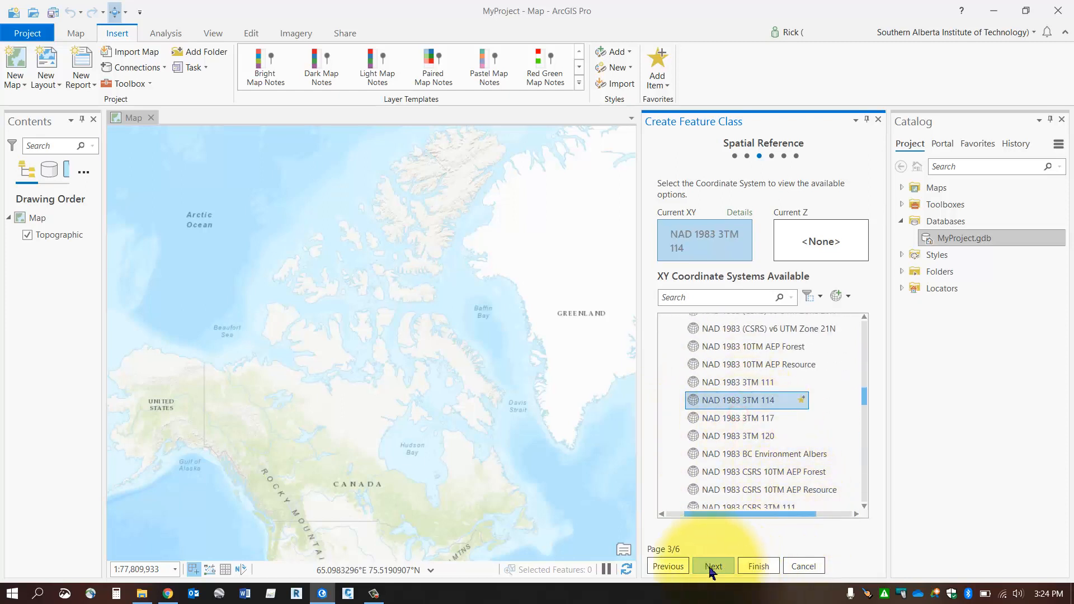
Accept default tolerance, resolution and storage settings and finish creating the feature class
left_click(712, 566)
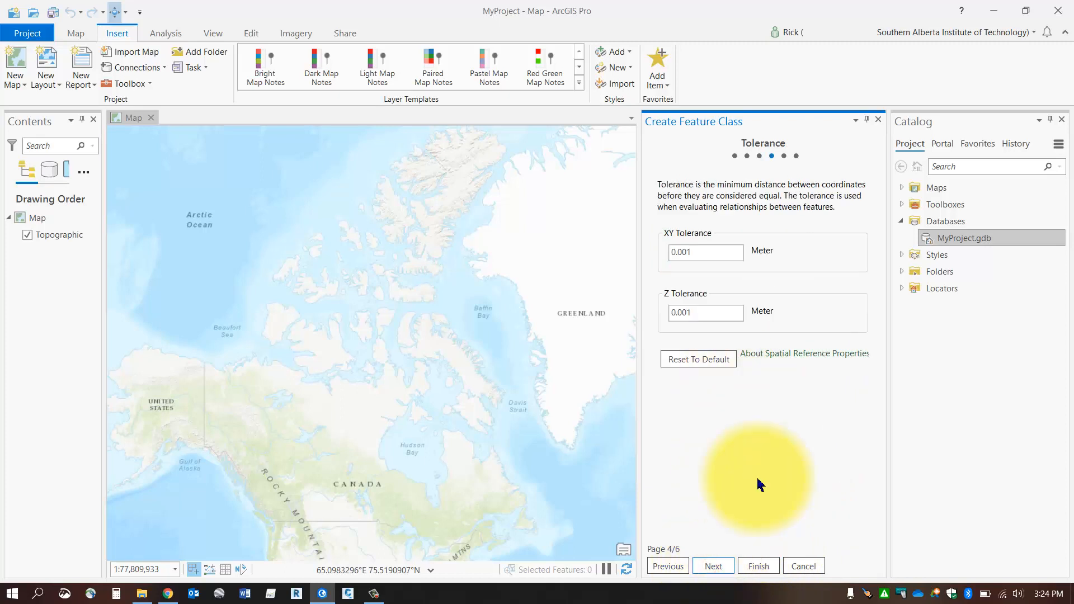
left_click(713, 566)
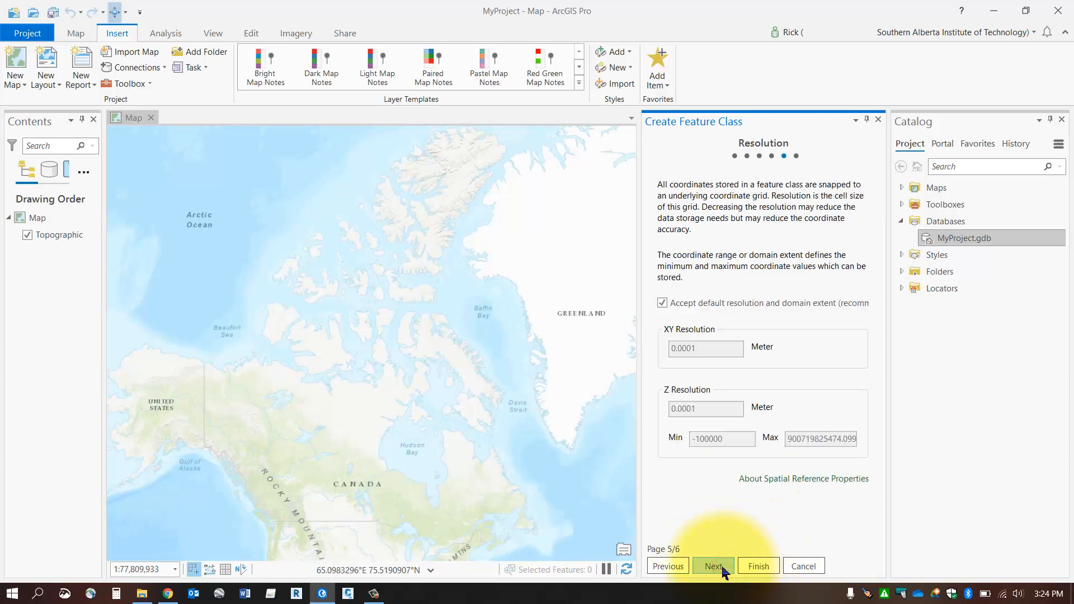
left_click(713, 566)
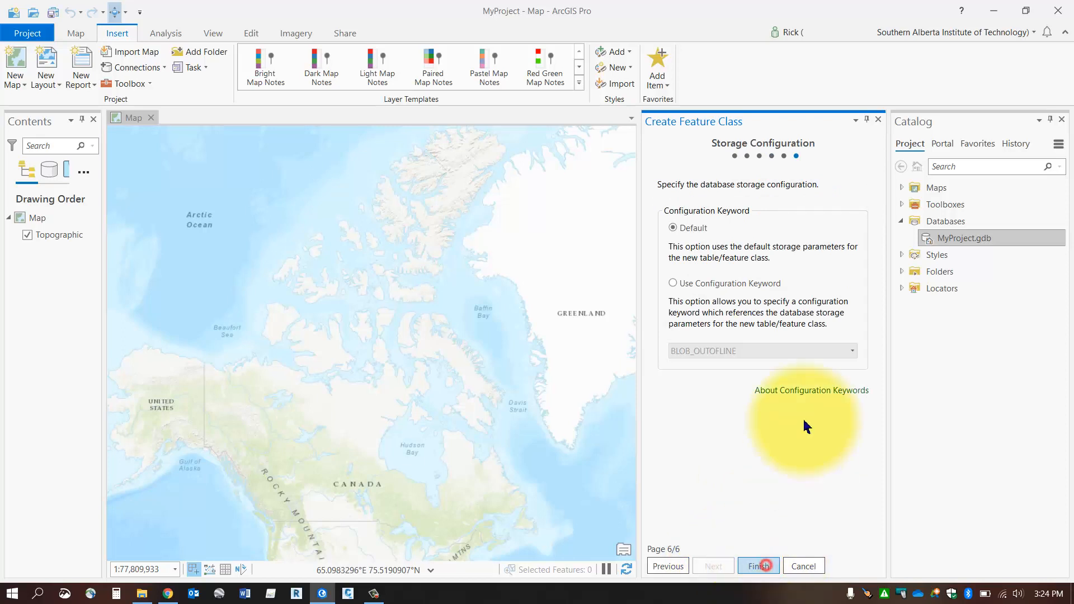
left_click(758, 566)
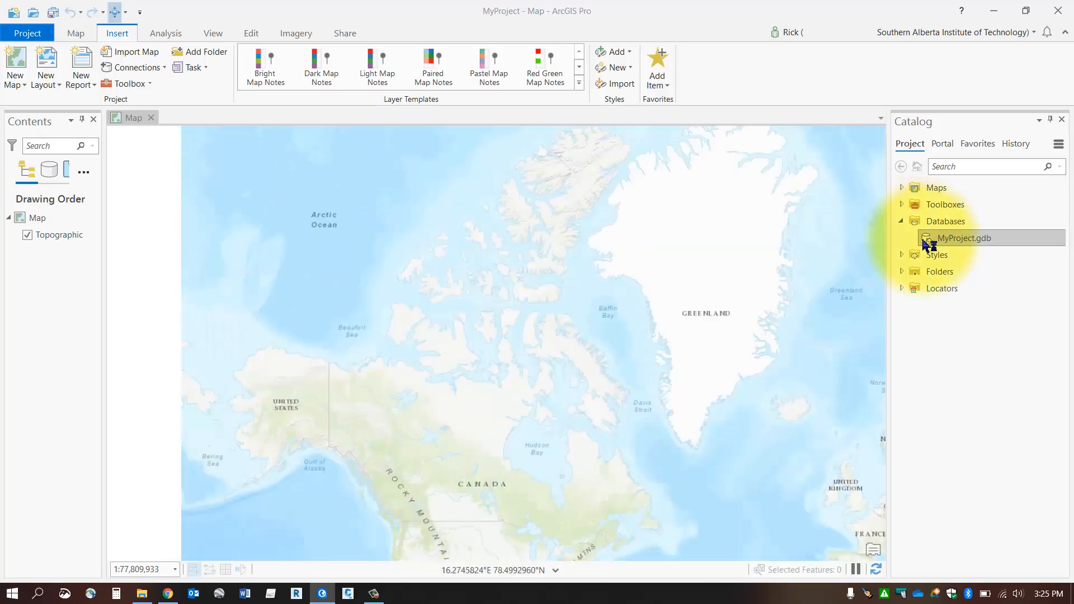
Expand MyProject.gdb and show the Design options for the FireHydrant feature class
left_click(904, 238)
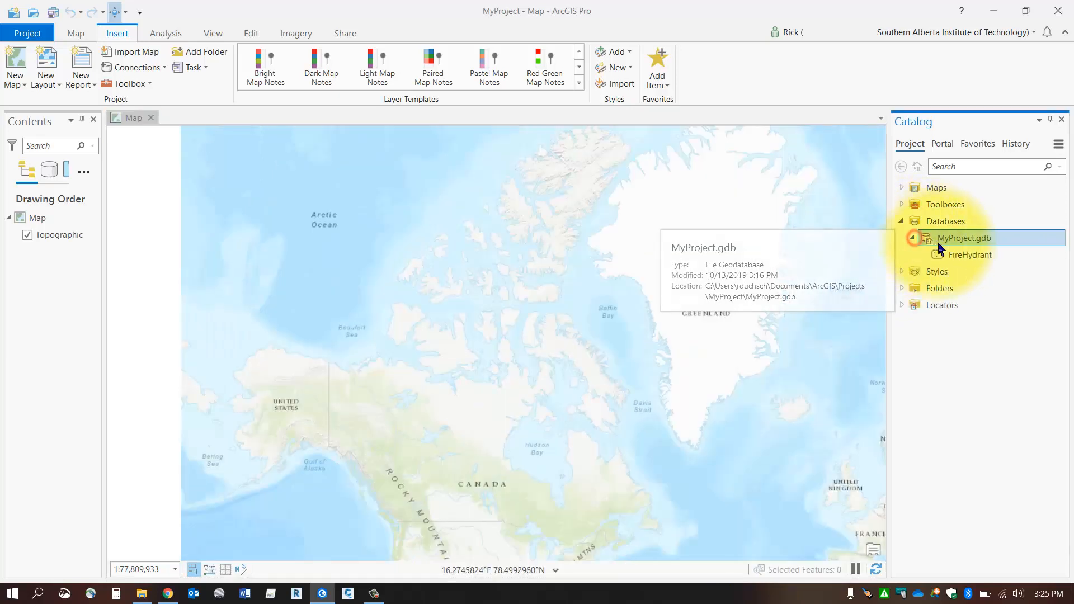
right_click(962, 237)
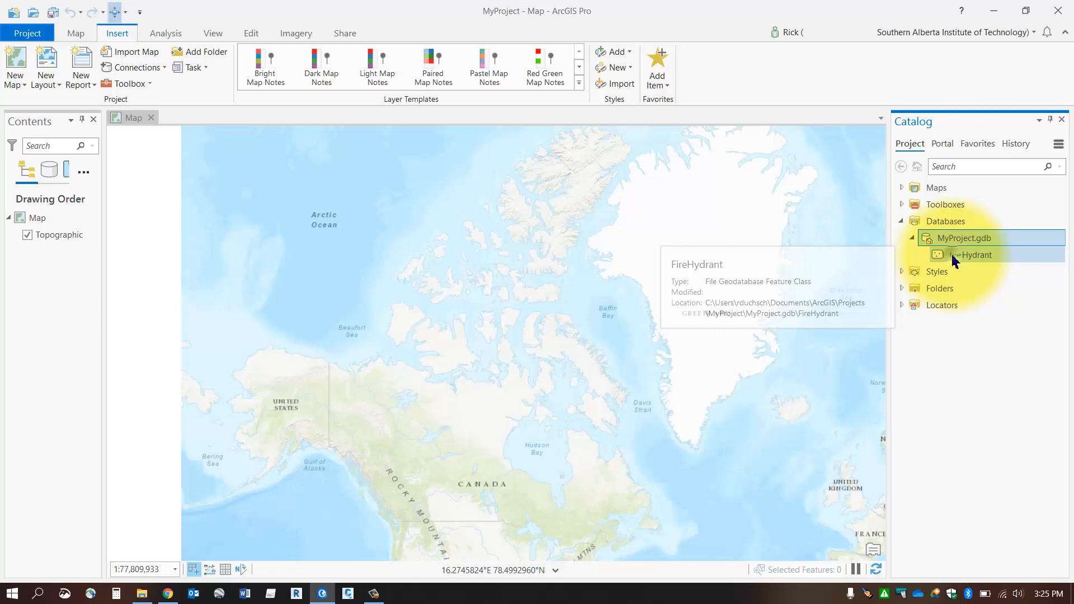
right_click(971, 254)
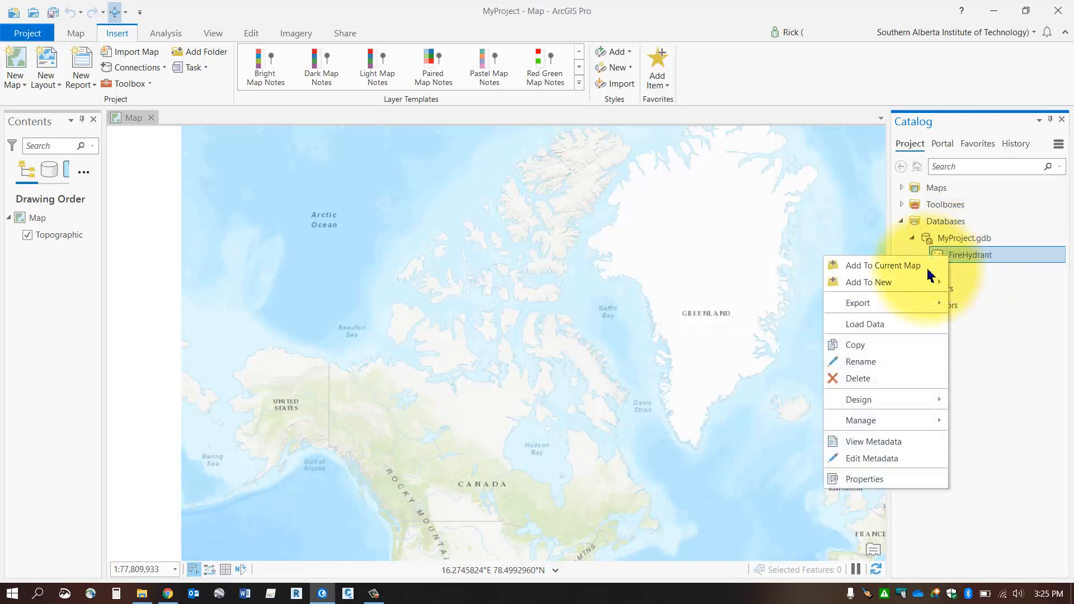
mouse_move(976, 429)
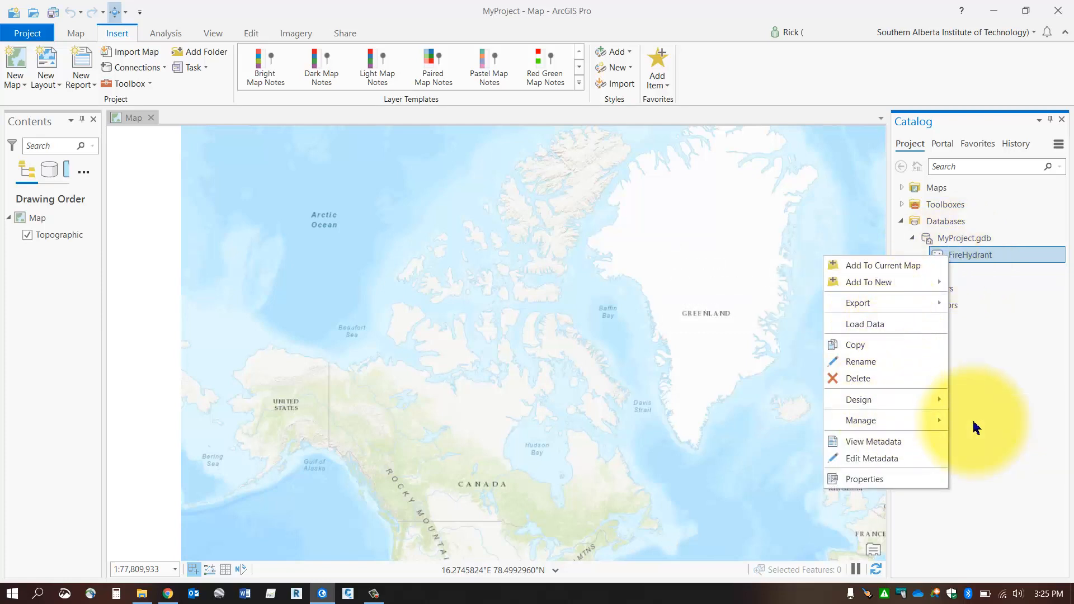
left_click(858, 399)
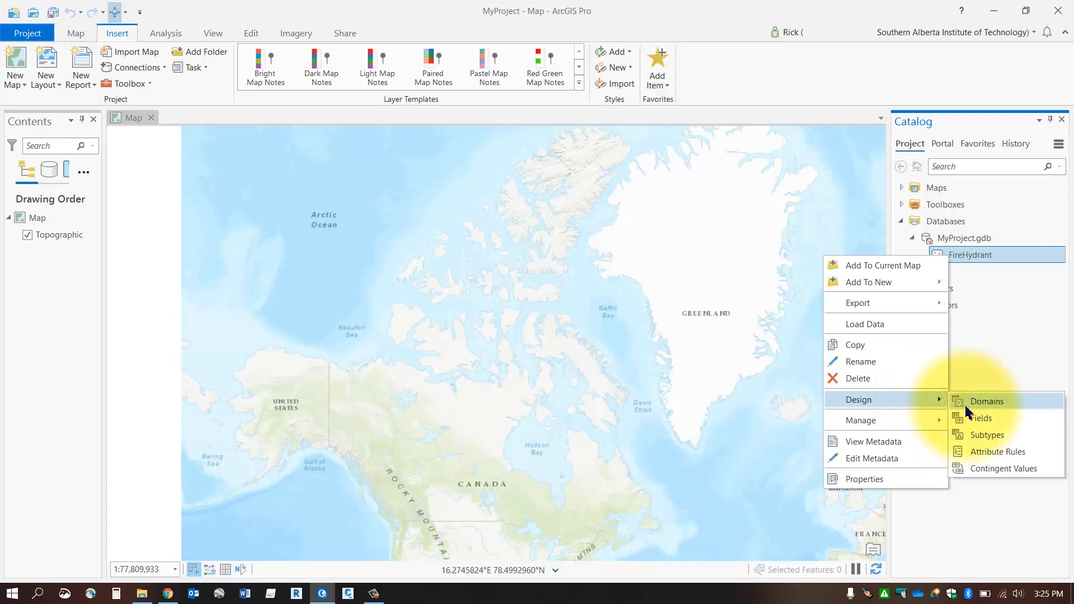
Show FireHydrant's Fields view and inspect the Size field's Double data type
left_click(981, 417)
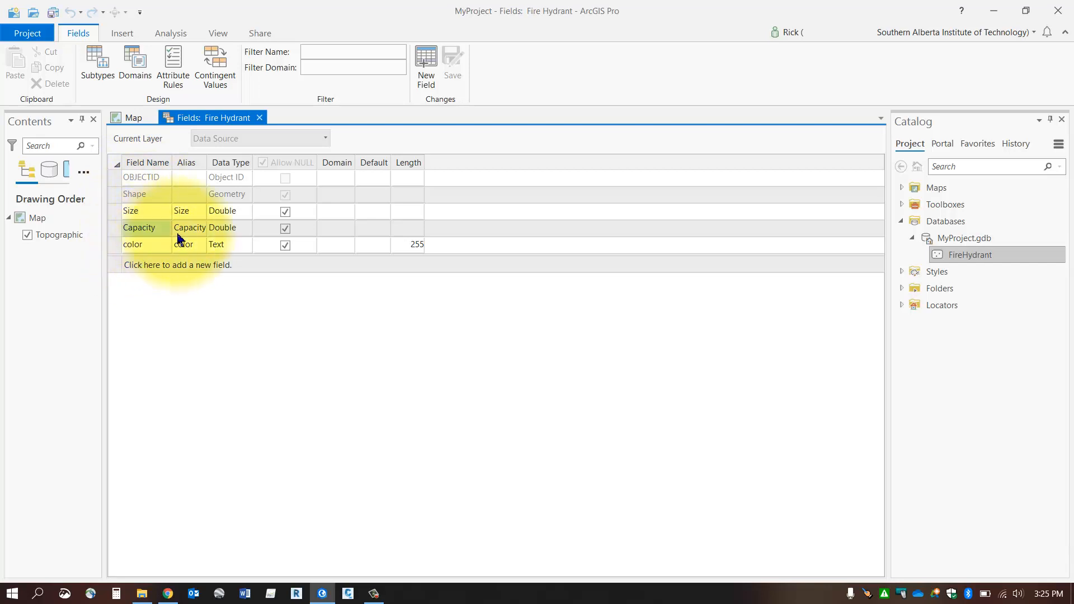
left_click(226, 212)
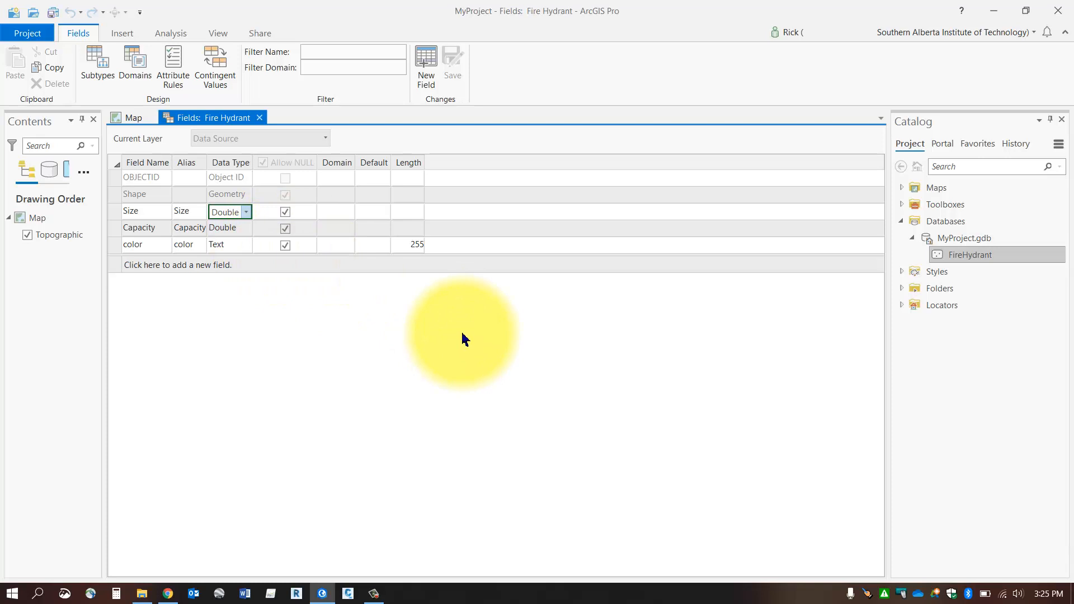
mouse_move(470, 337)
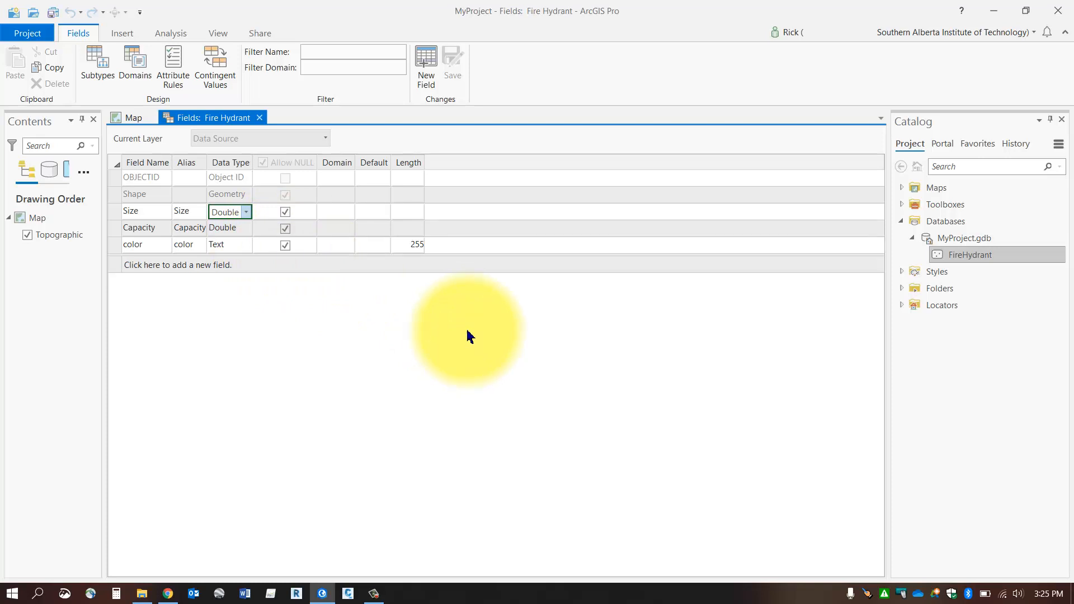